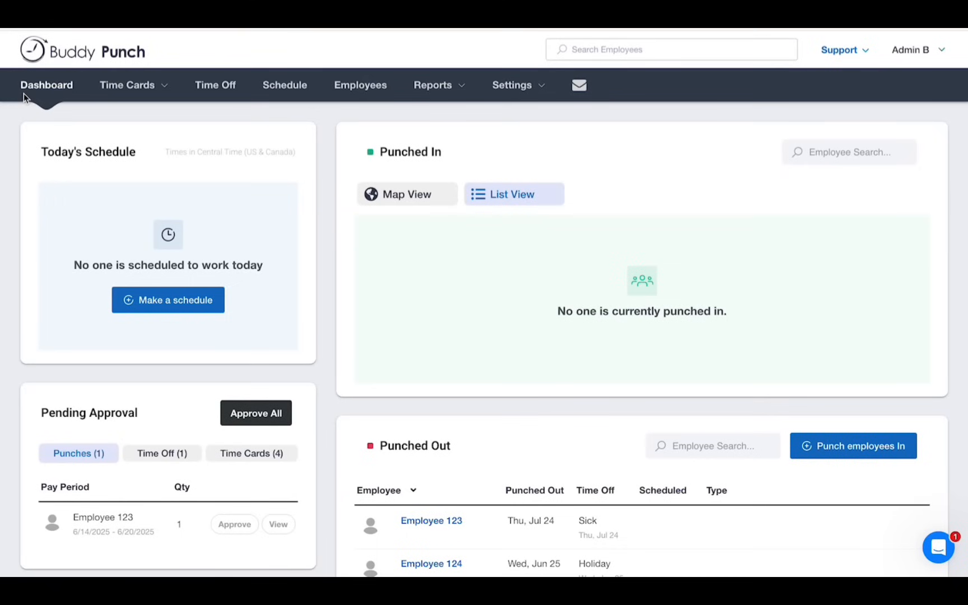
mouse_move(526, 90)
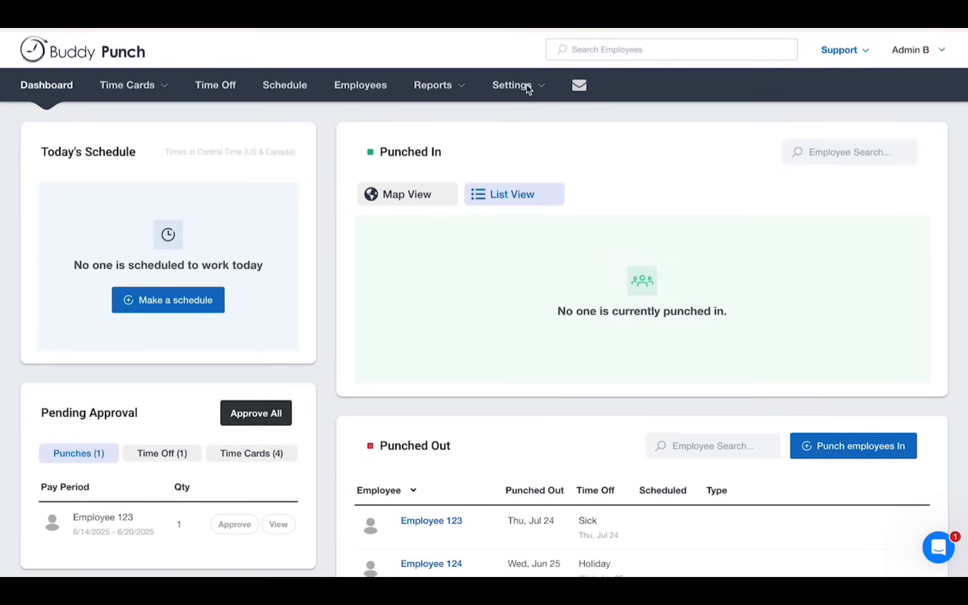
- Reveal the Settings menu listing account, payroll, scheduling and alert areas
click(513, 85)
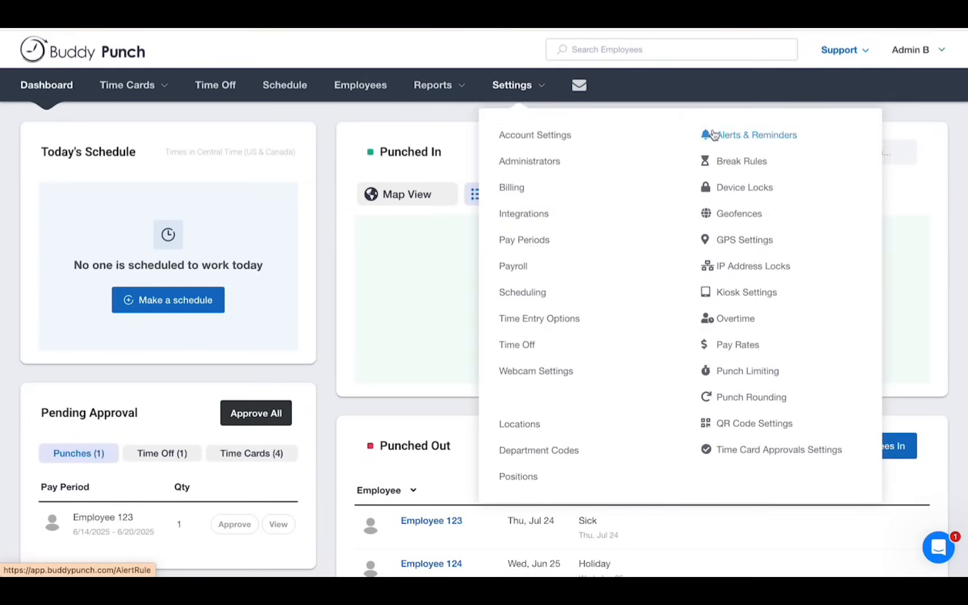
- Save Overtime settings with Monday week start and 40 Hour Work Week type
click(733, 318)
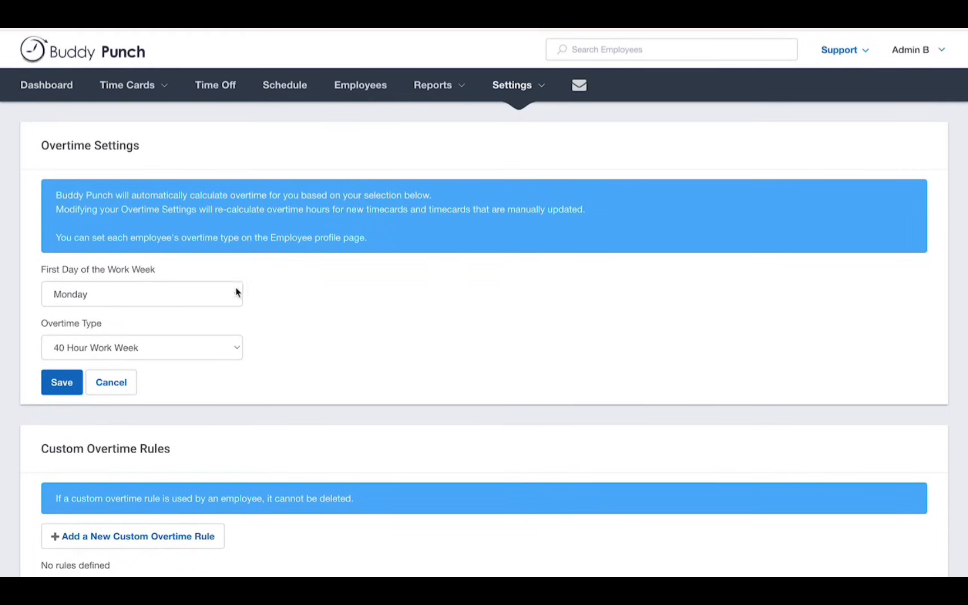
click(141, 293)
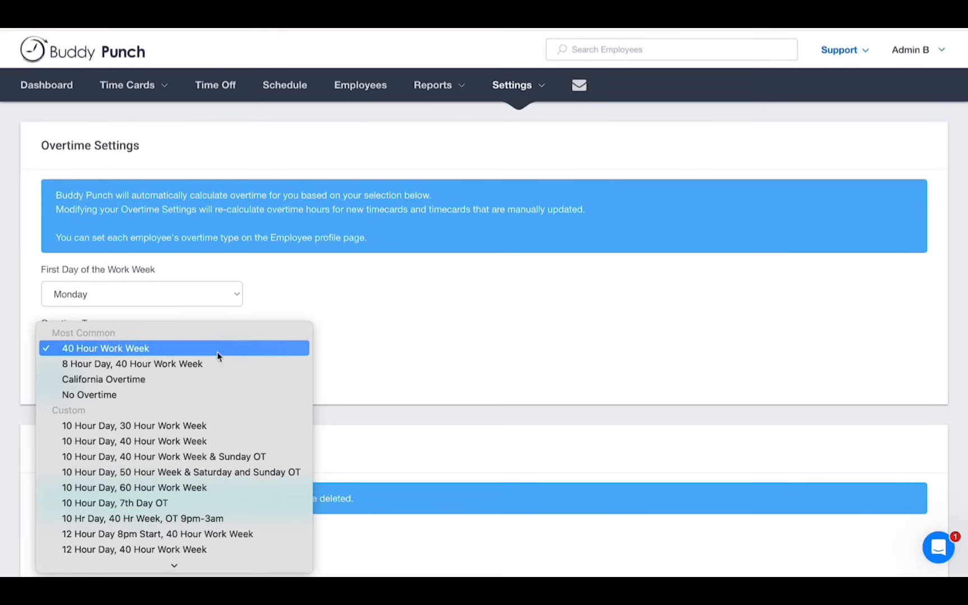
click(105, 347)
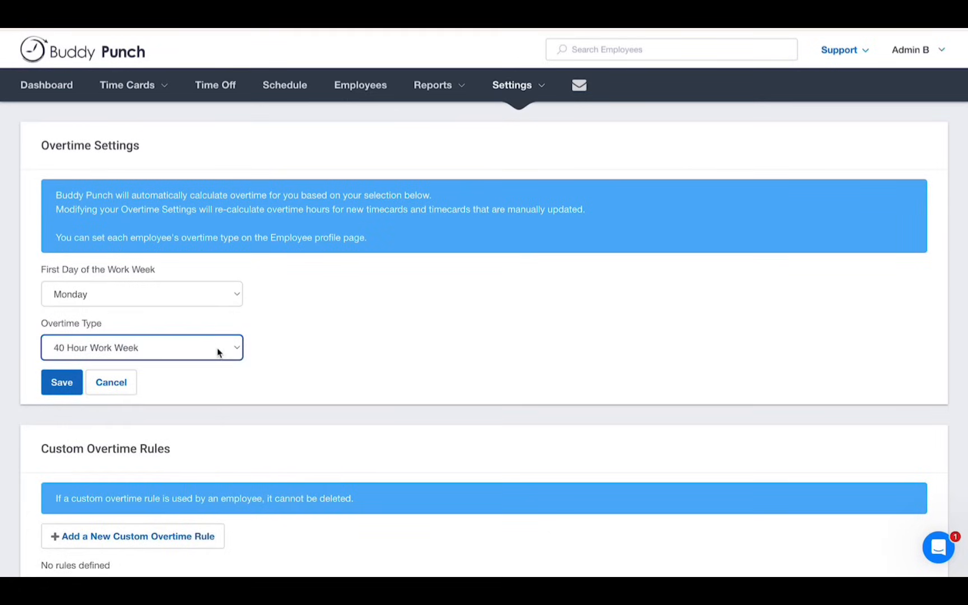
mouse_move(177, 402)
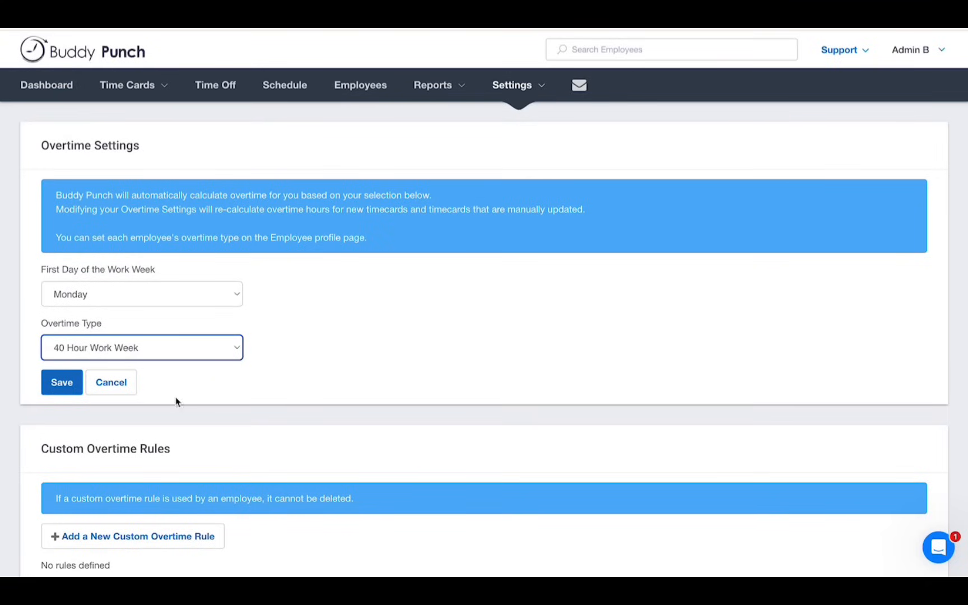
click(62, 382)
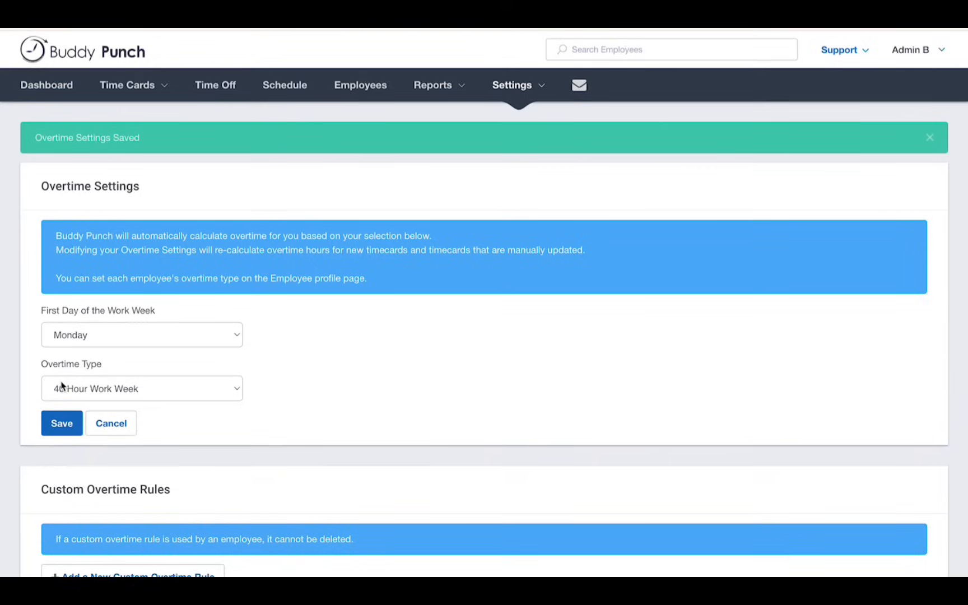
- Go to Employees and view Employee 124's profile showing 40 Hour Work Week overtime
scroll(down, 3)
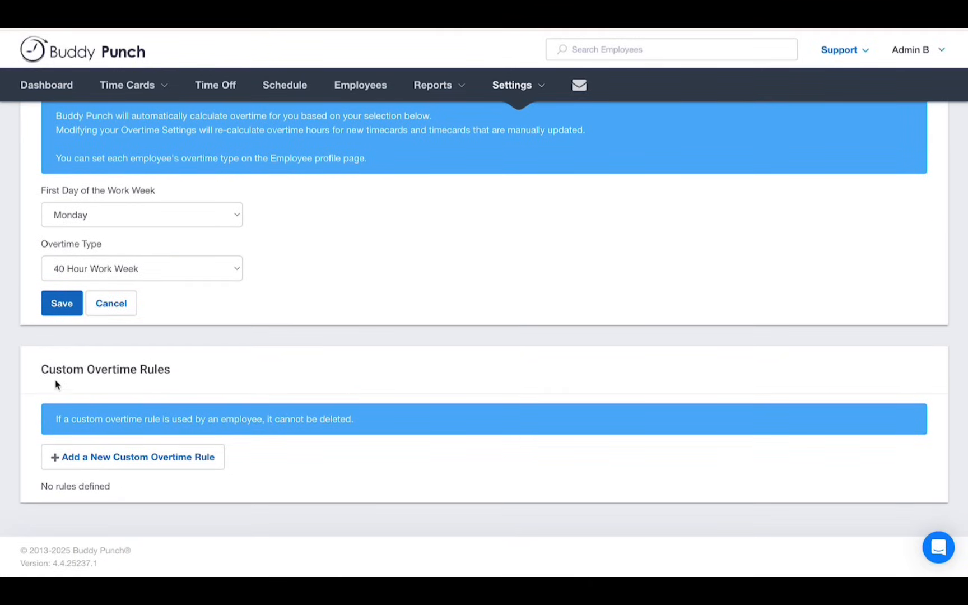
mouse_move(95, 467)
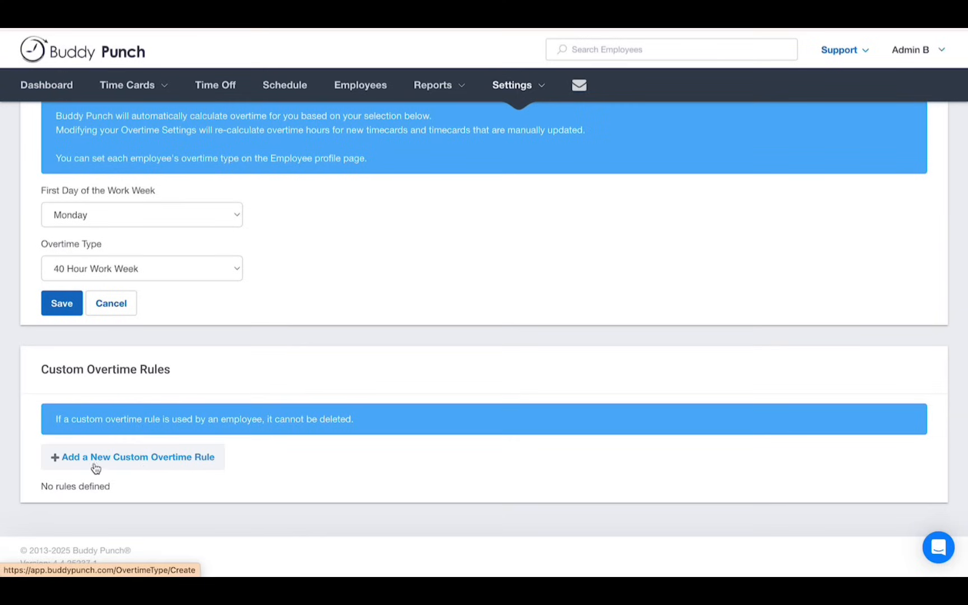
mouse_move(204, 469)
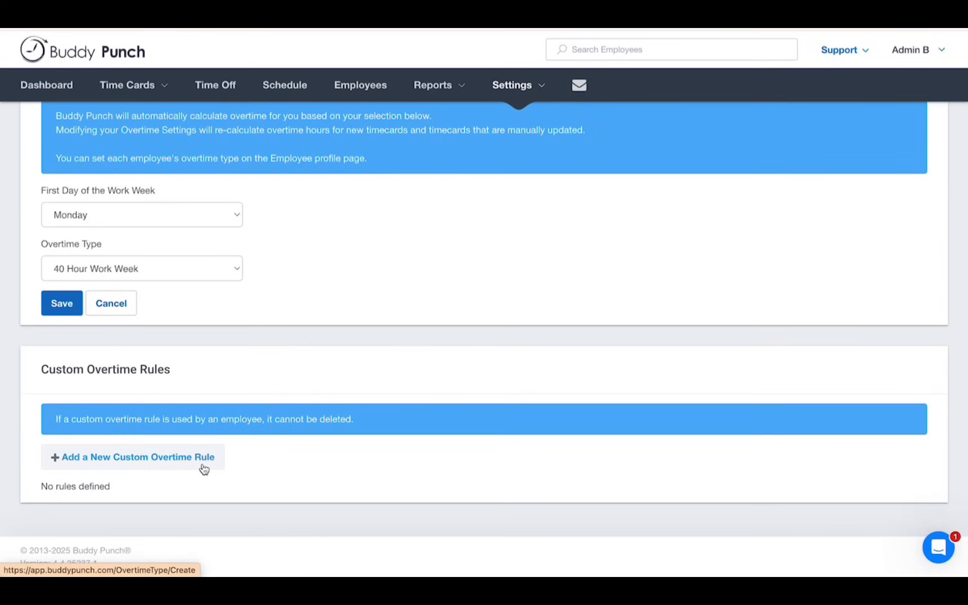
mouse_move(360, 85)
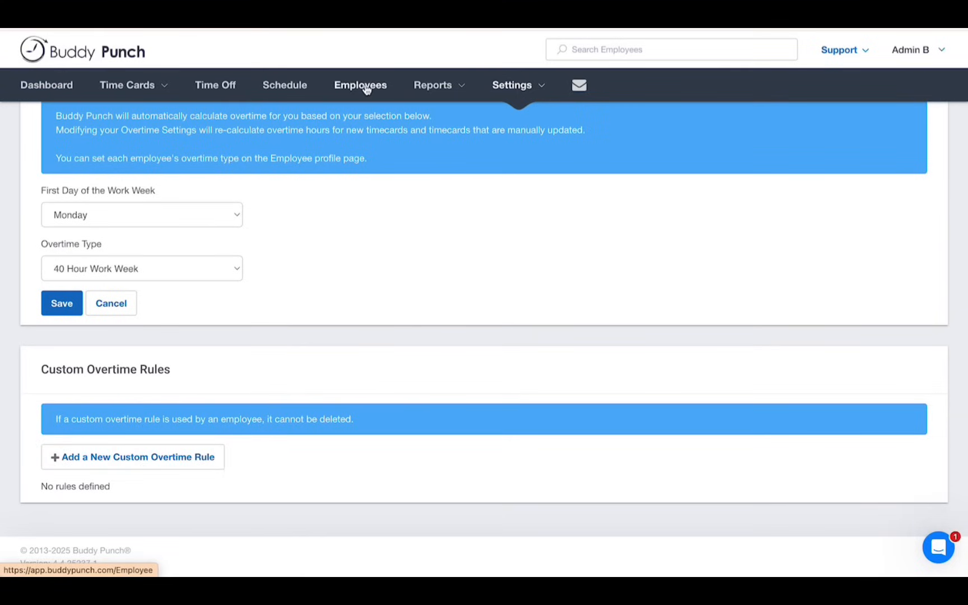
click(360, 85)
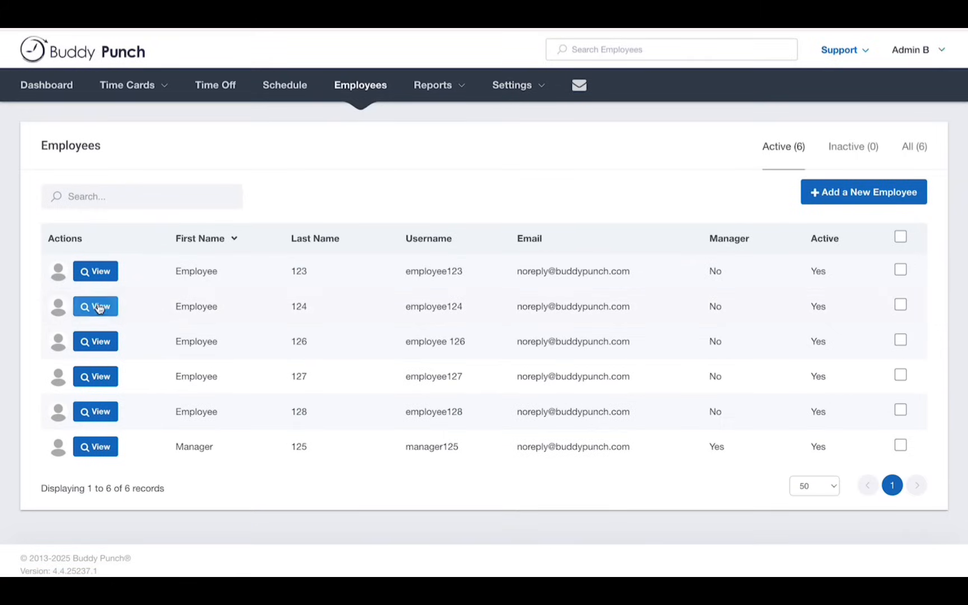
click(95, 306)
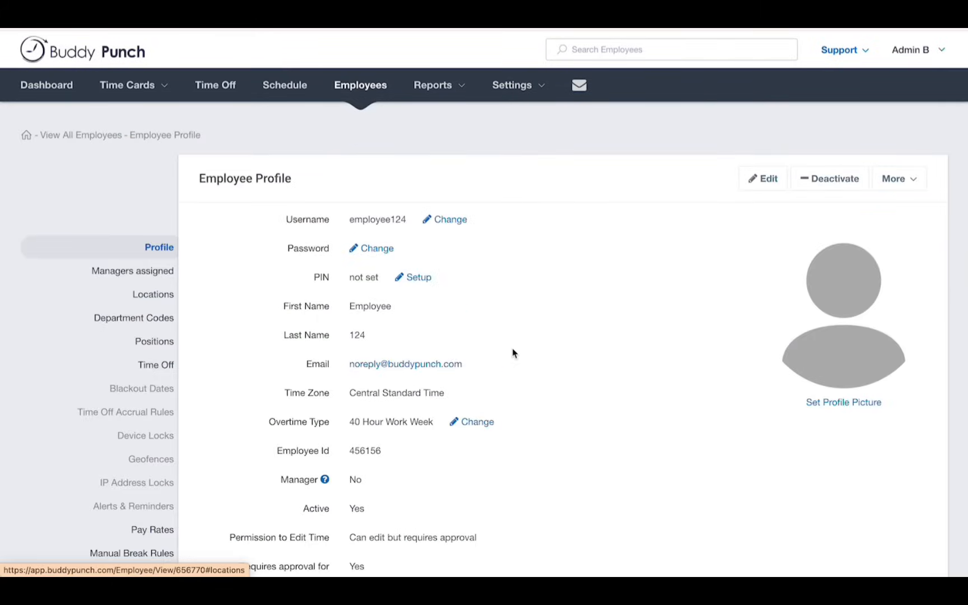
scroll(down, 3)
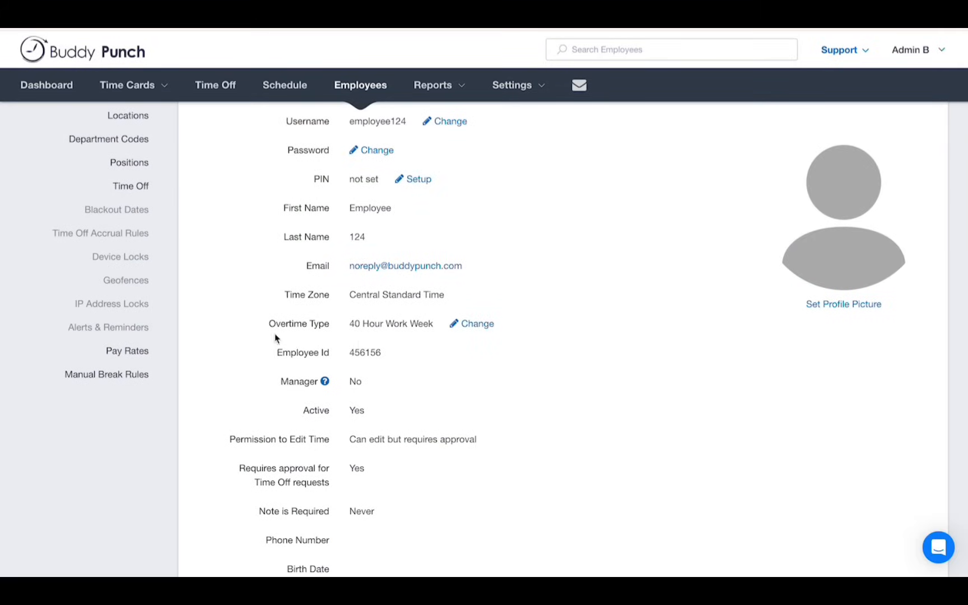
- Set Employee 124's overtime type to 8 Hour Day, 40 Hour Work Week and save
click(475, 323)
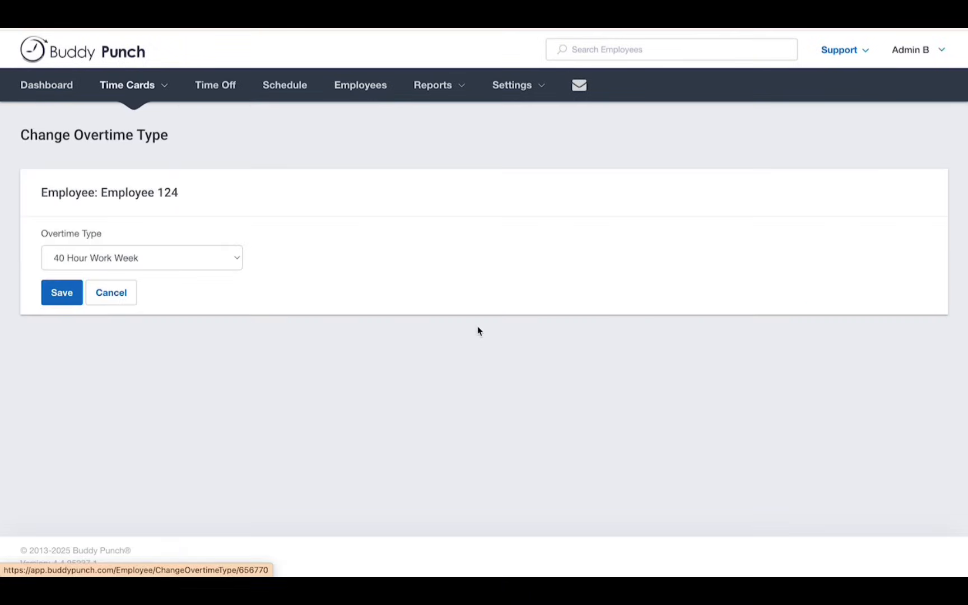
click(141, 258)
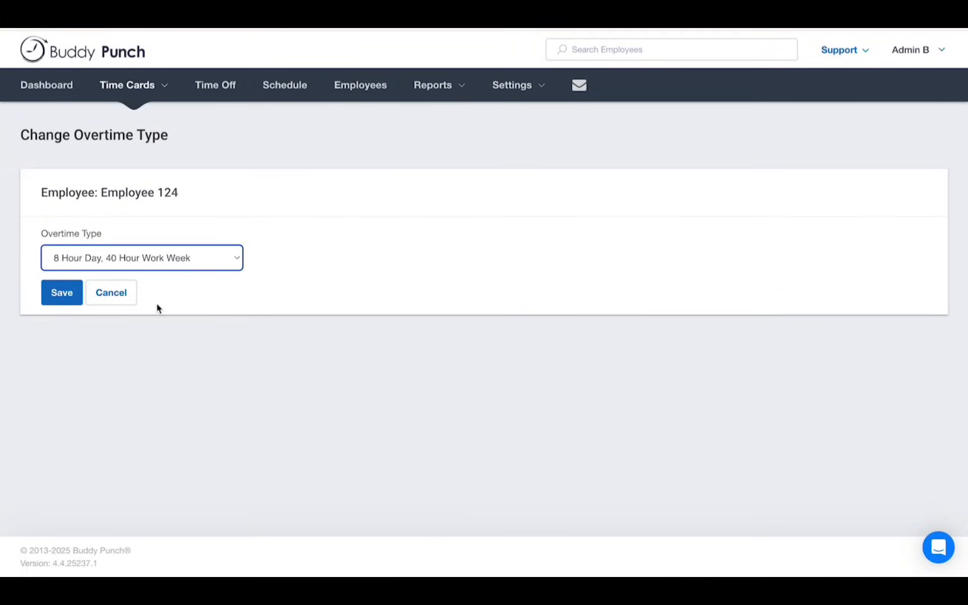
click(62, 292)
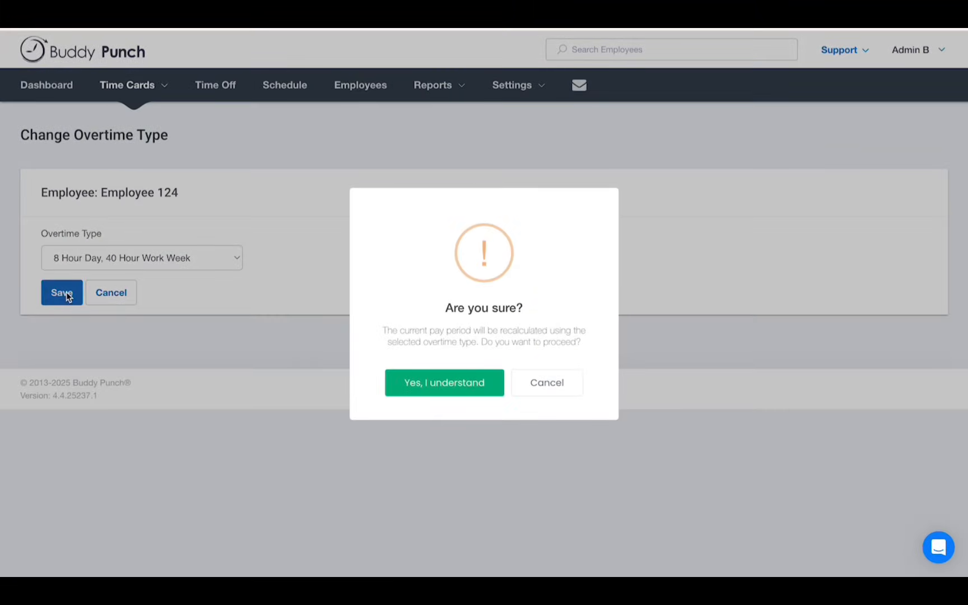
mouse_move(566, 326)
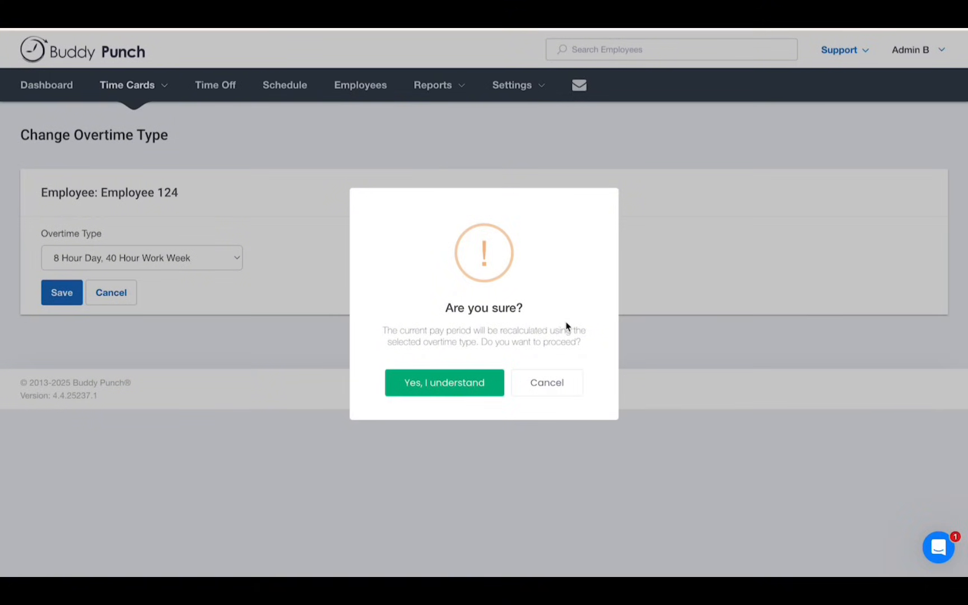